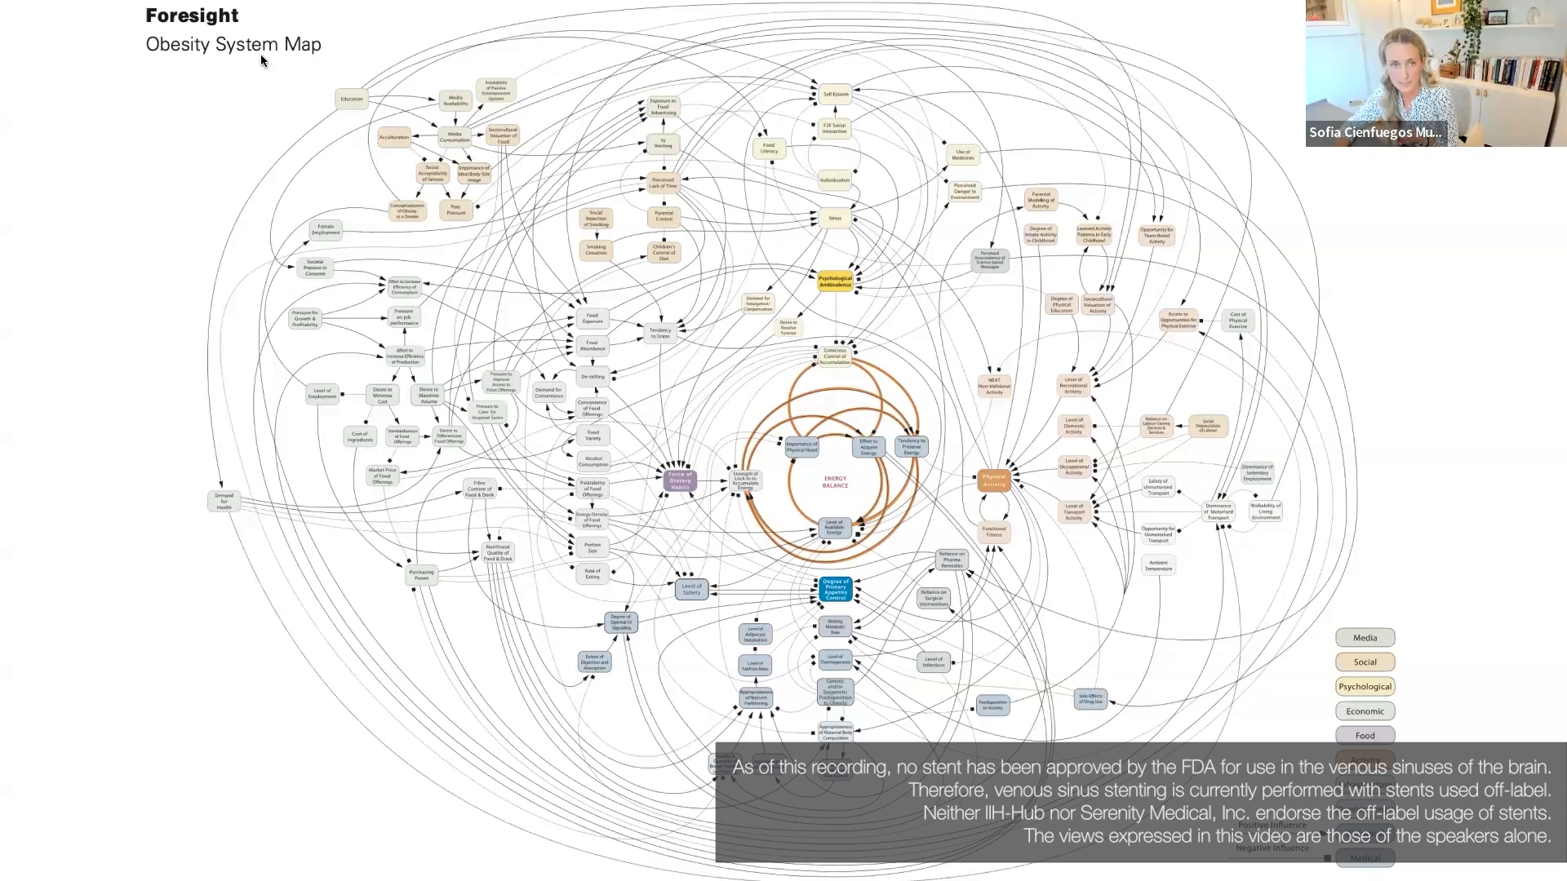
pyautogui.moveTo(620, 215)
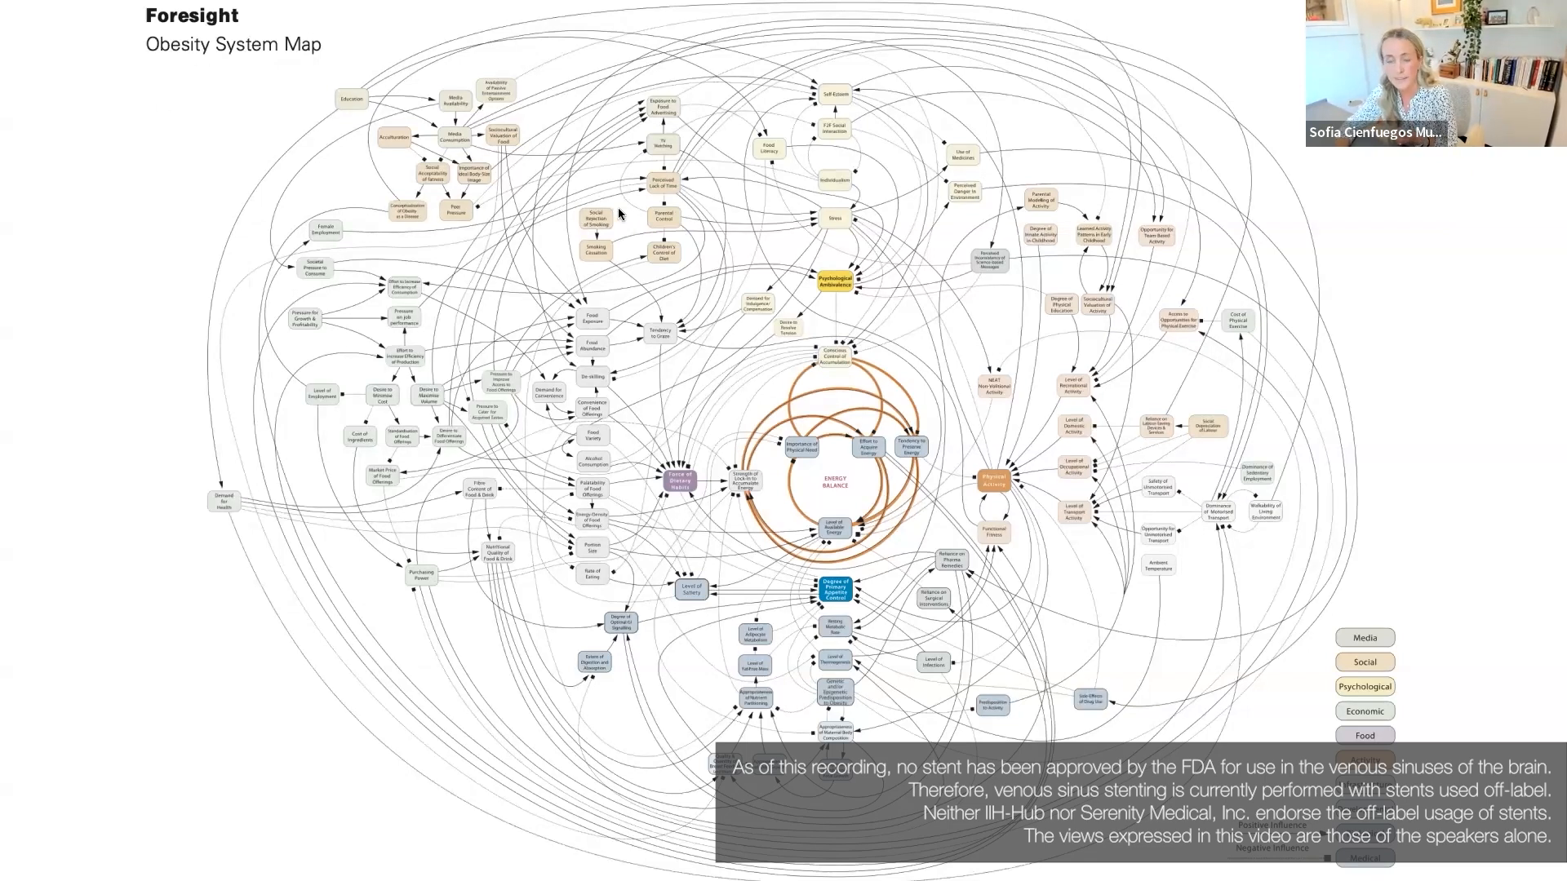
pyautogui.moveTo(666, 235)
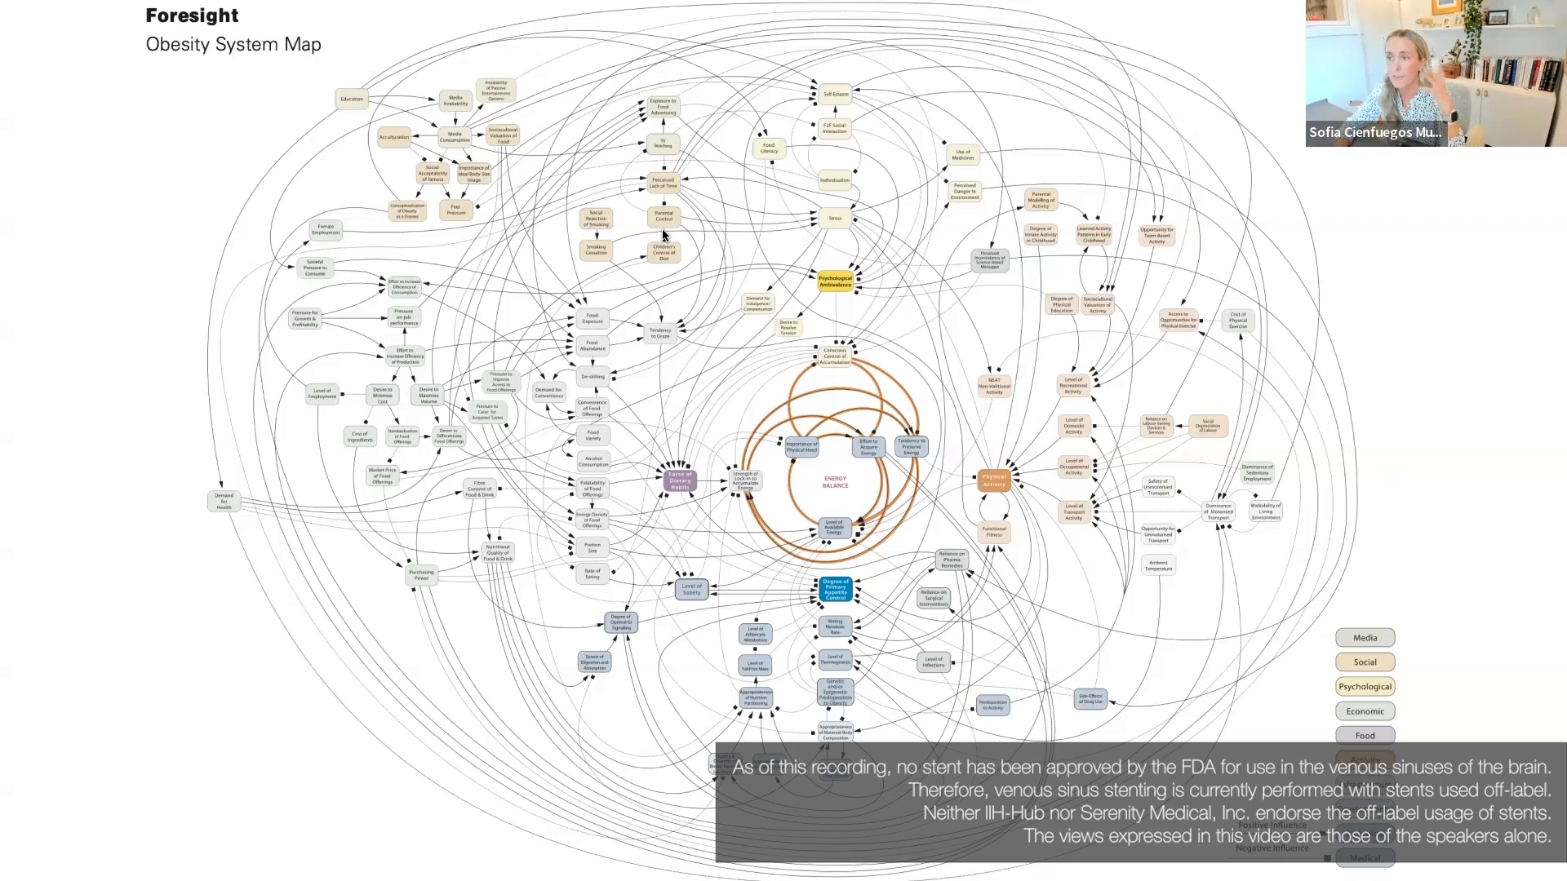
pyautogui.moveTo(842, 470)
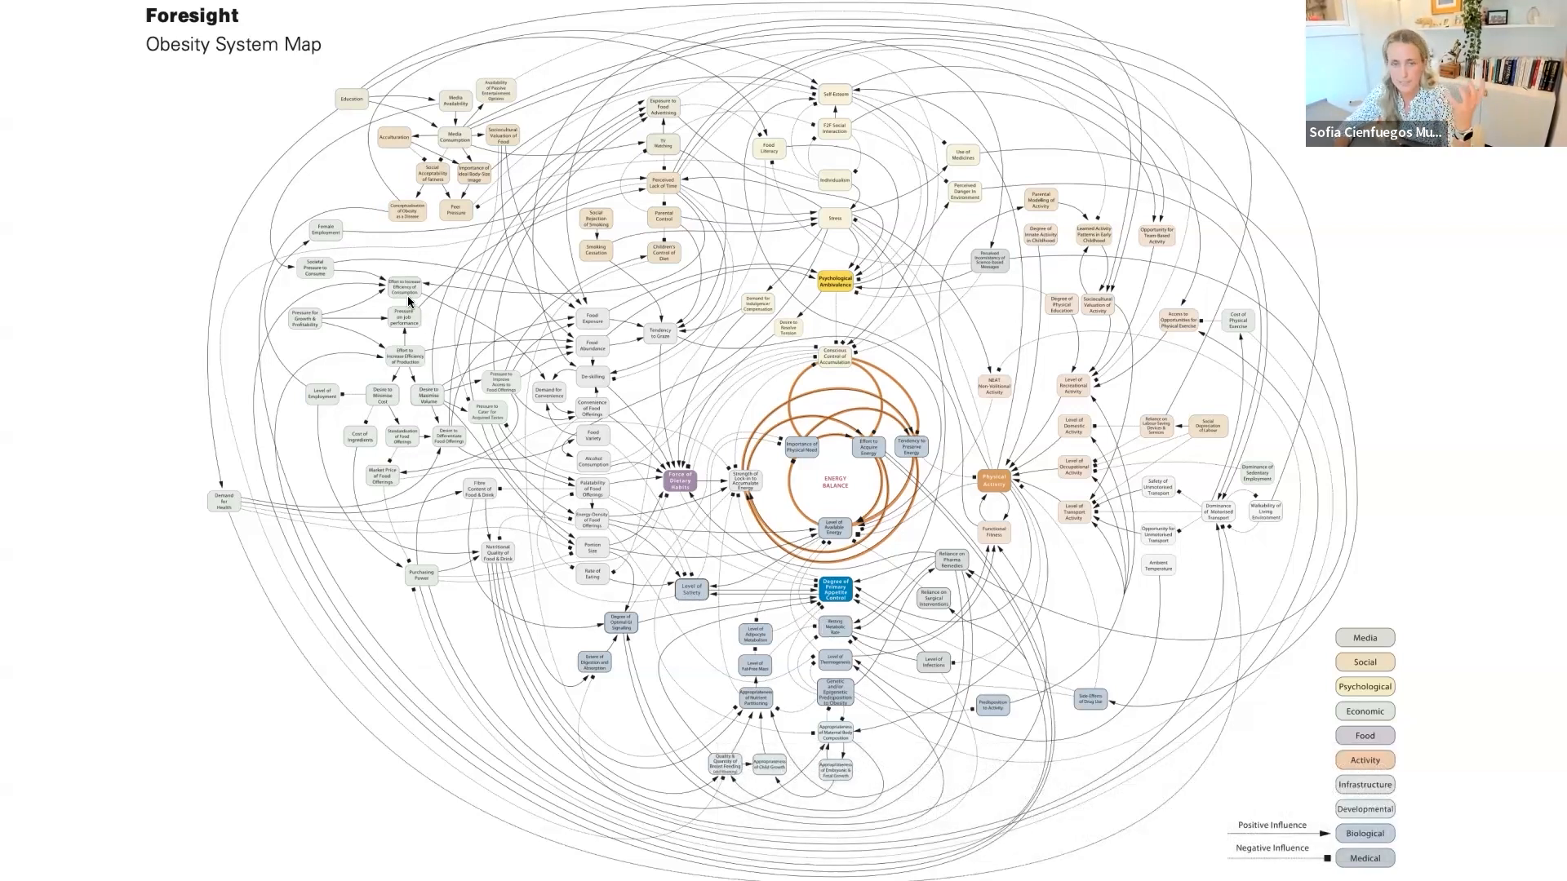
pyautogui.moveTo(584, 229)
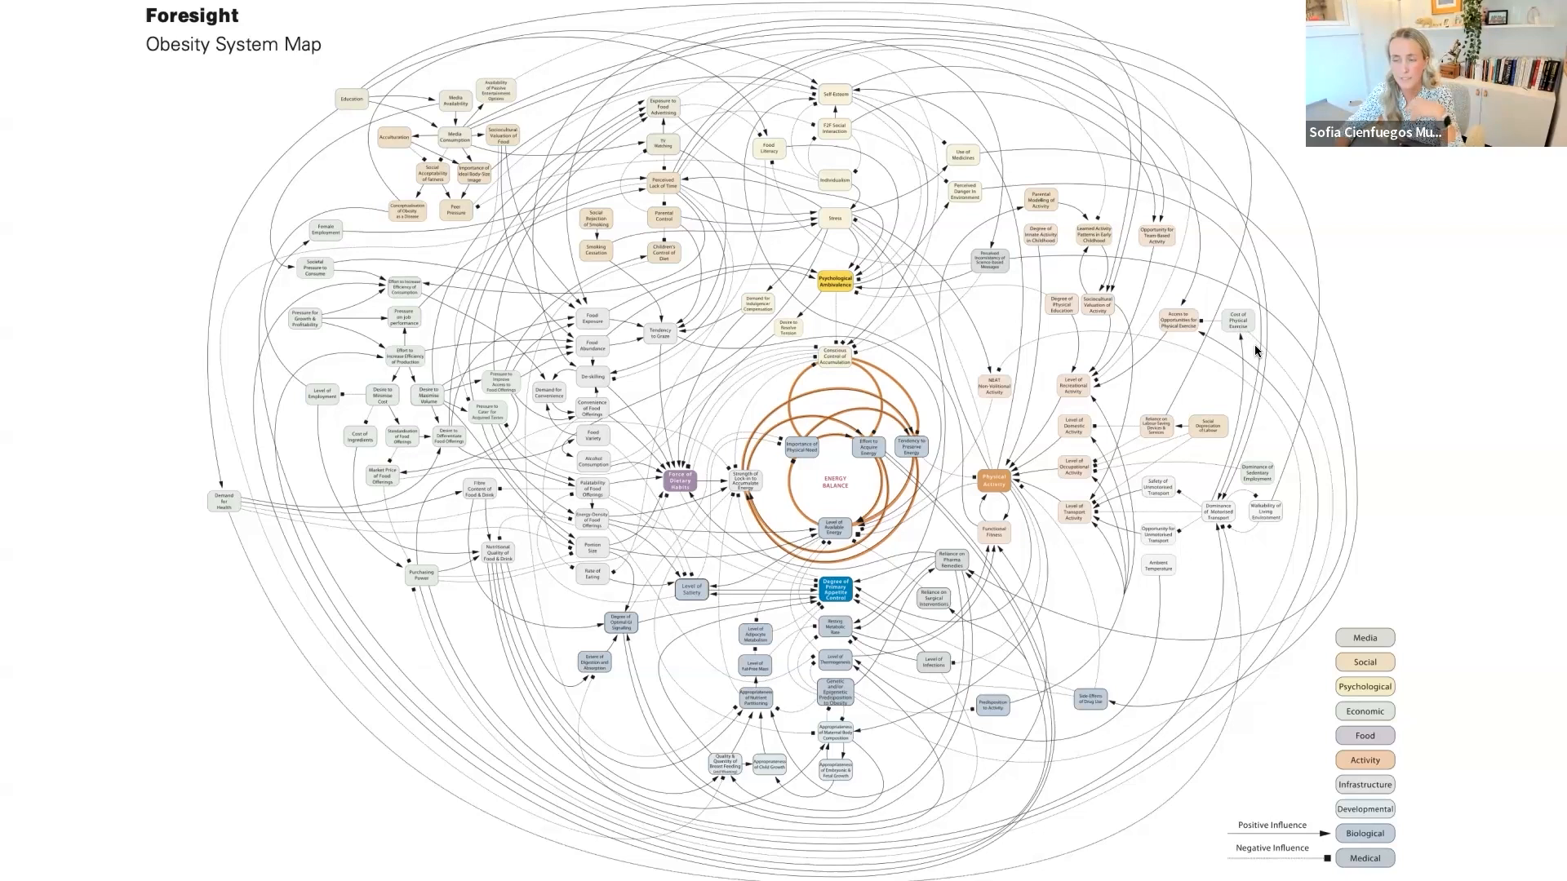
pyautogui.moveTo(1262, 393)
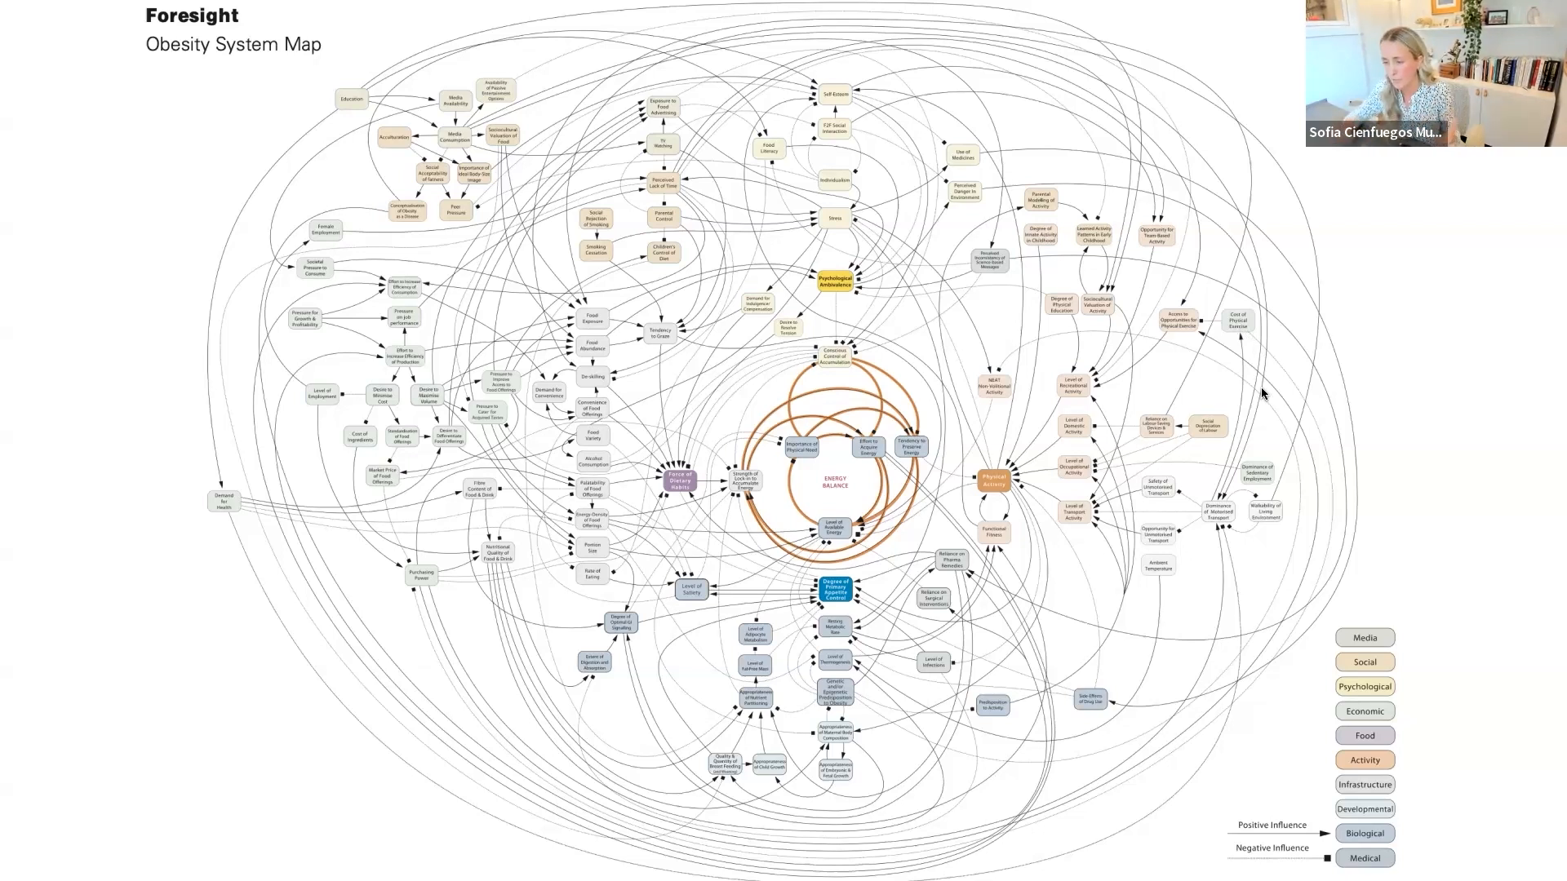